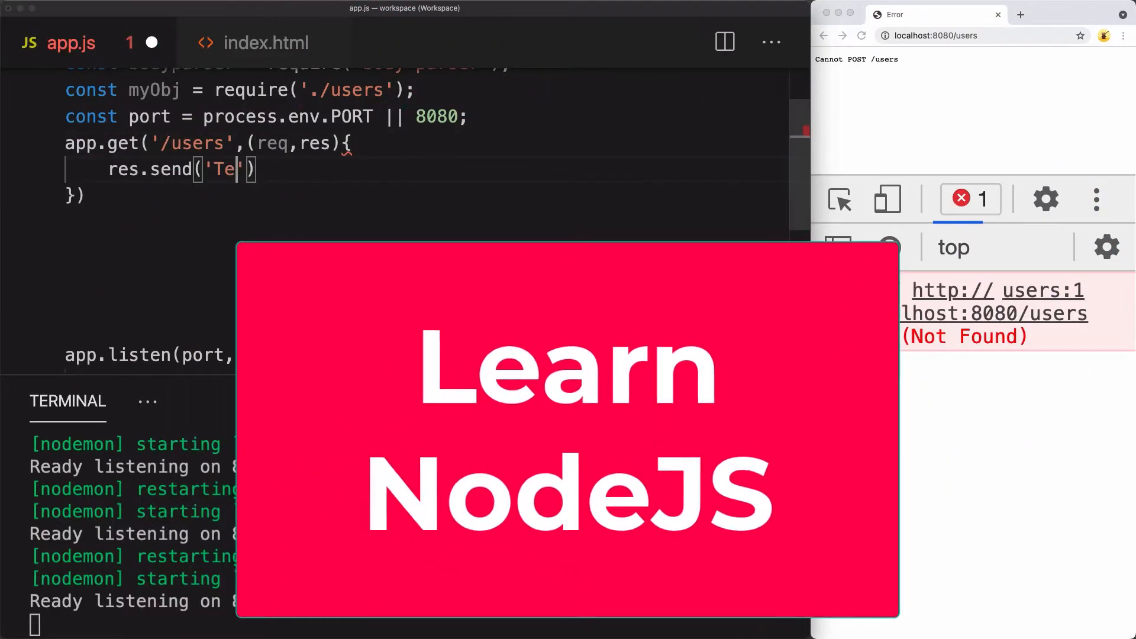
Write the user.js router with logging middleware and GET handlers for '/' and '/info'.
click(861, 35)
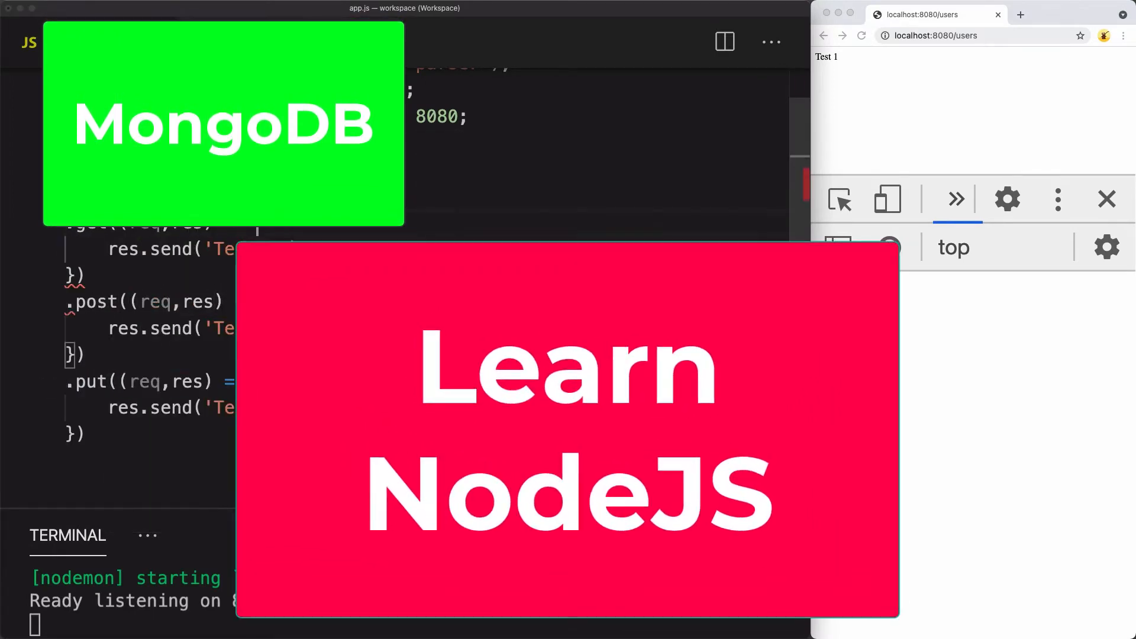
click(861, 35)
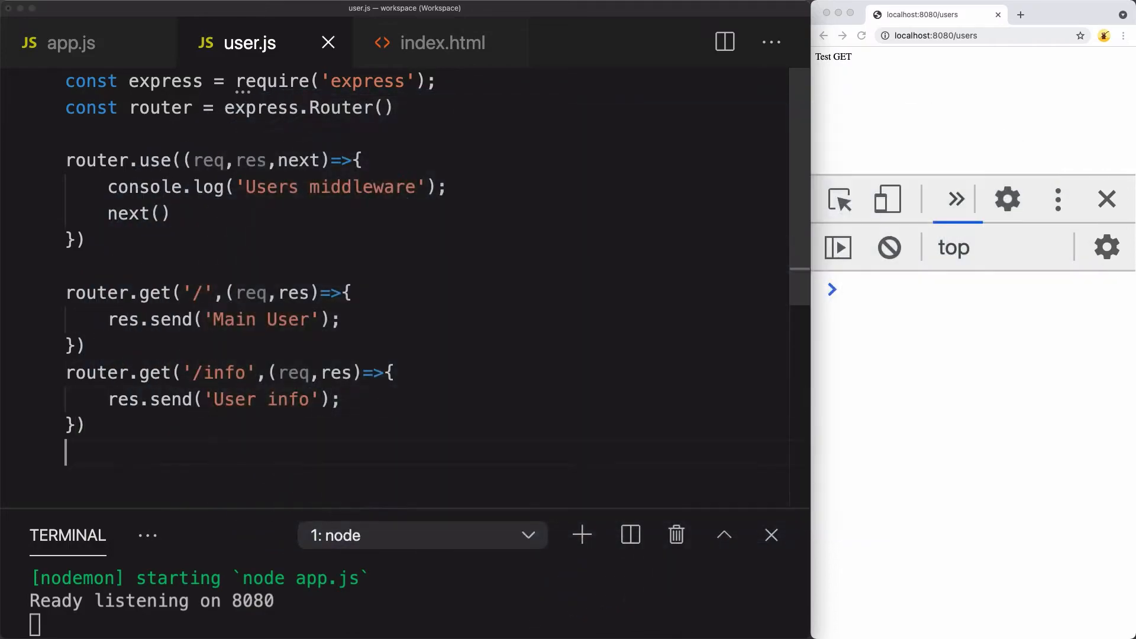
In app.js, require './user', mount it at '/users', and select the myDB.find() query block.
click(69, 43)
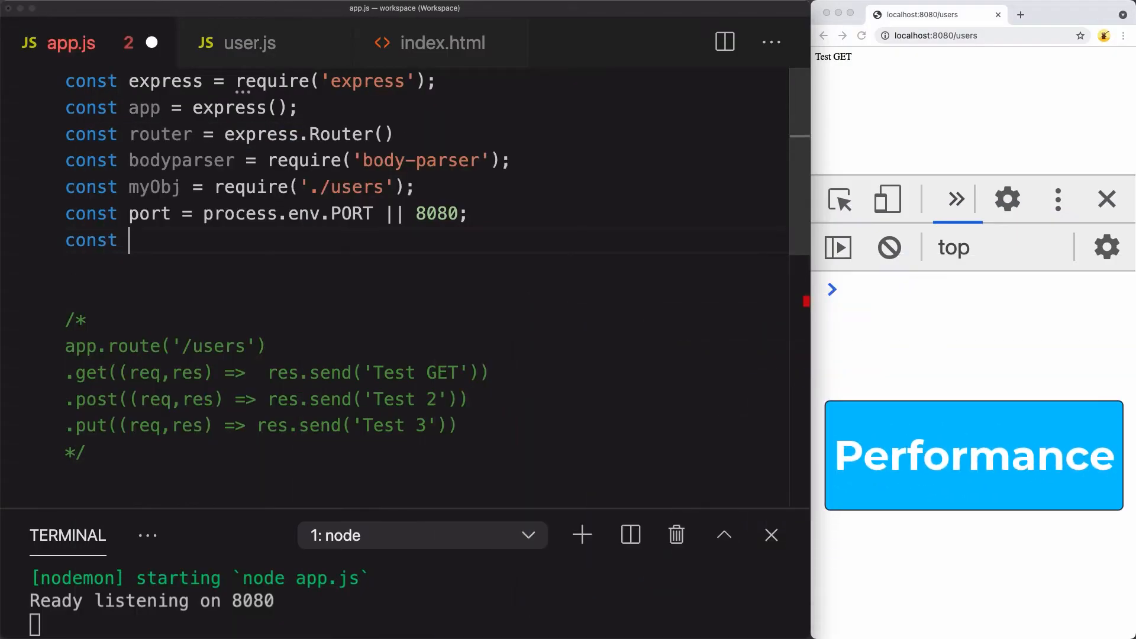
text(users = require('./user');)
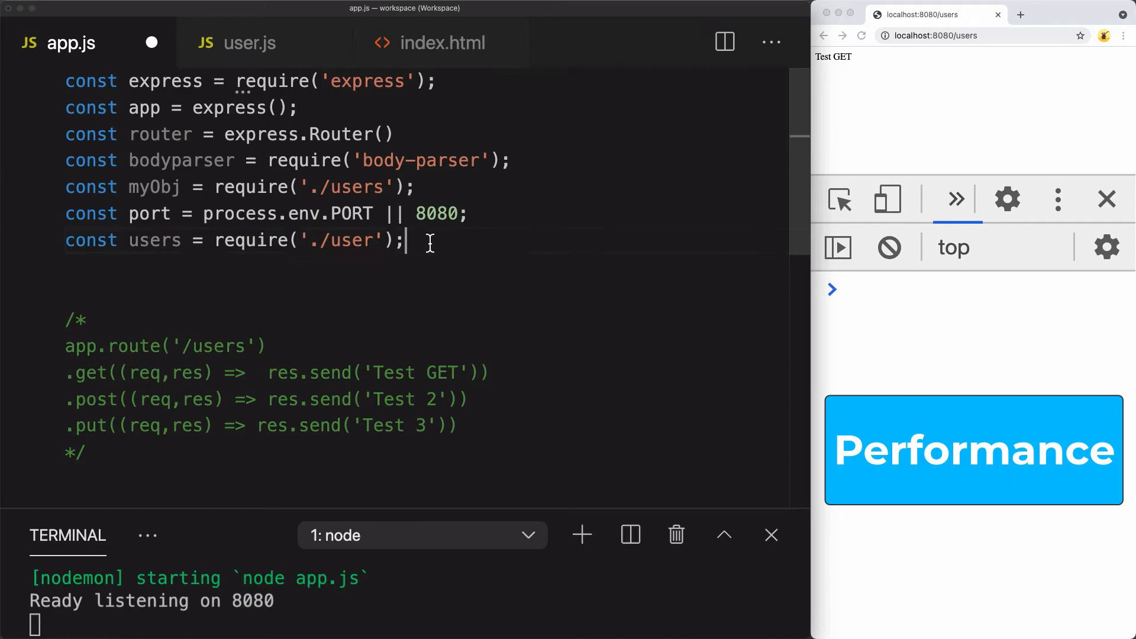
text(app.use('/users',us)
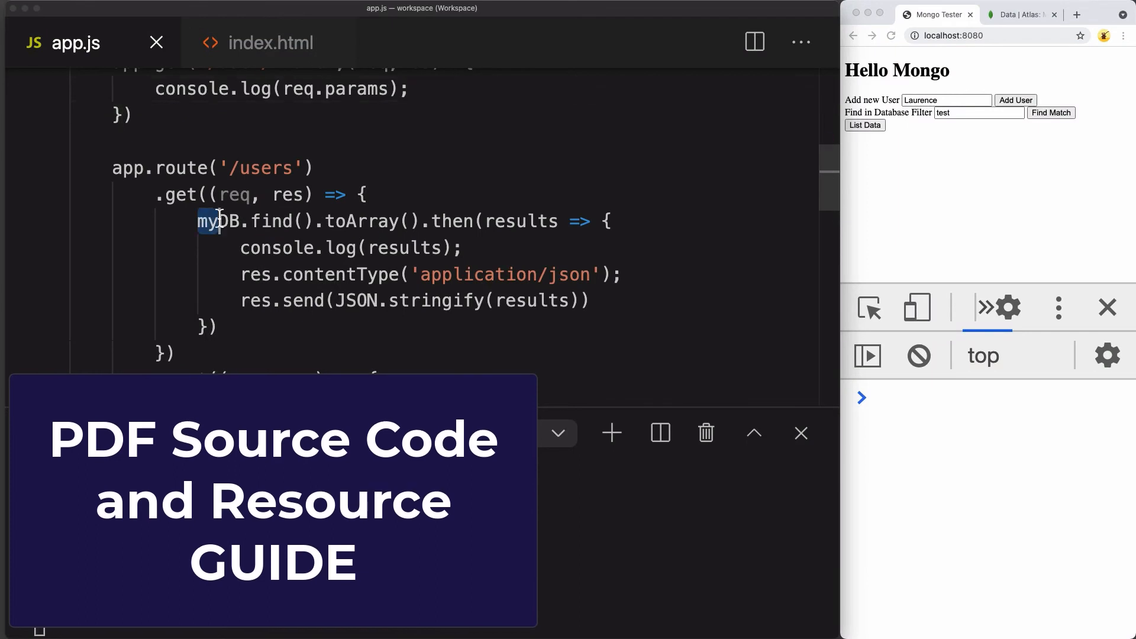
drag(197, 221, 219, 327)
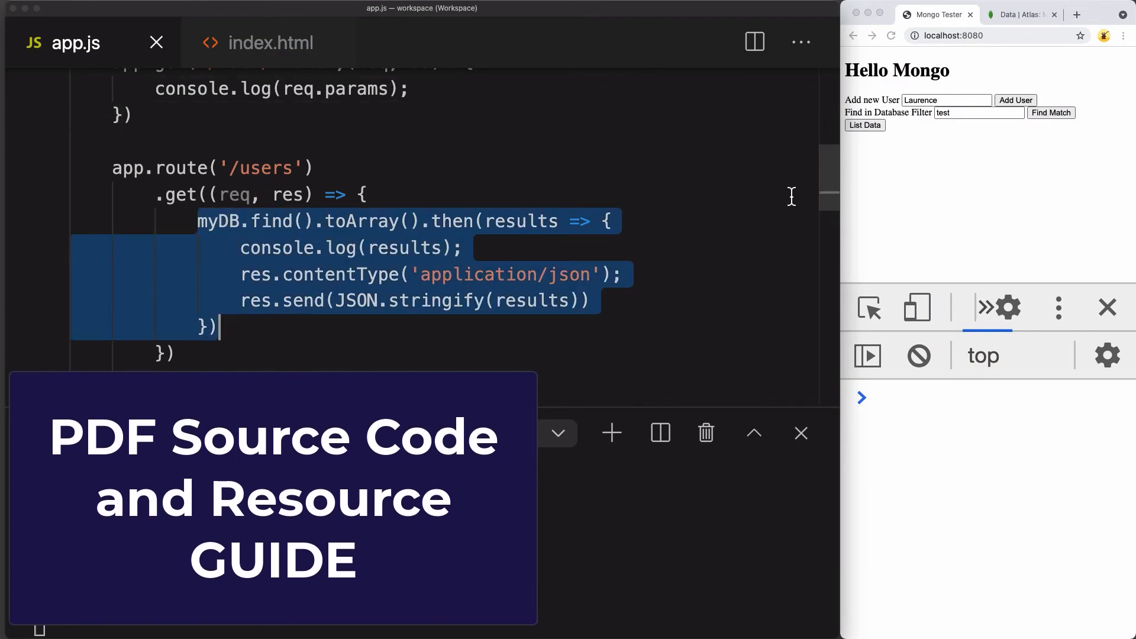